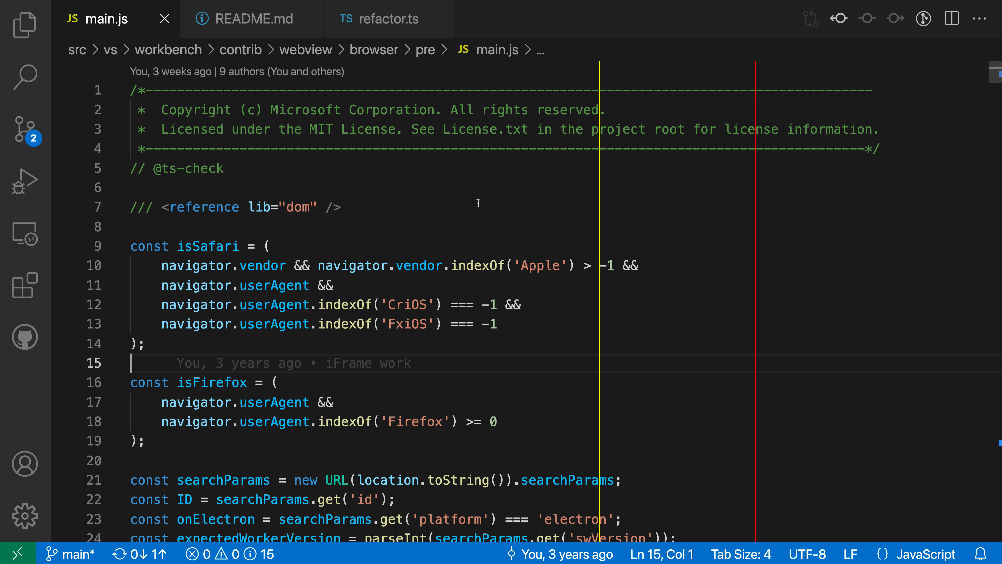
pyautogui.moveTo(583, 153)
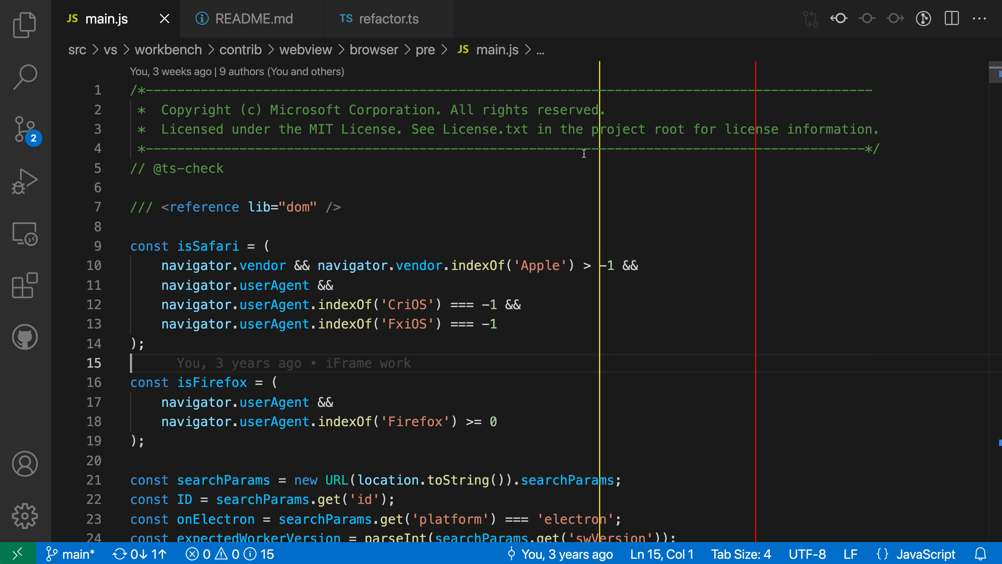
pyautogui.moveTo(720, 147)
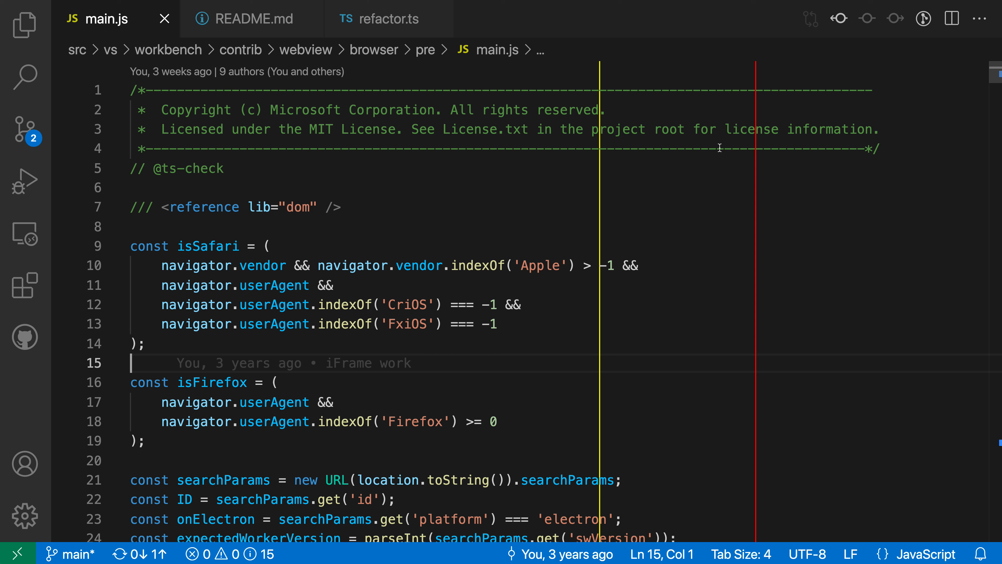
pyautogui.moveTo(487, 208)
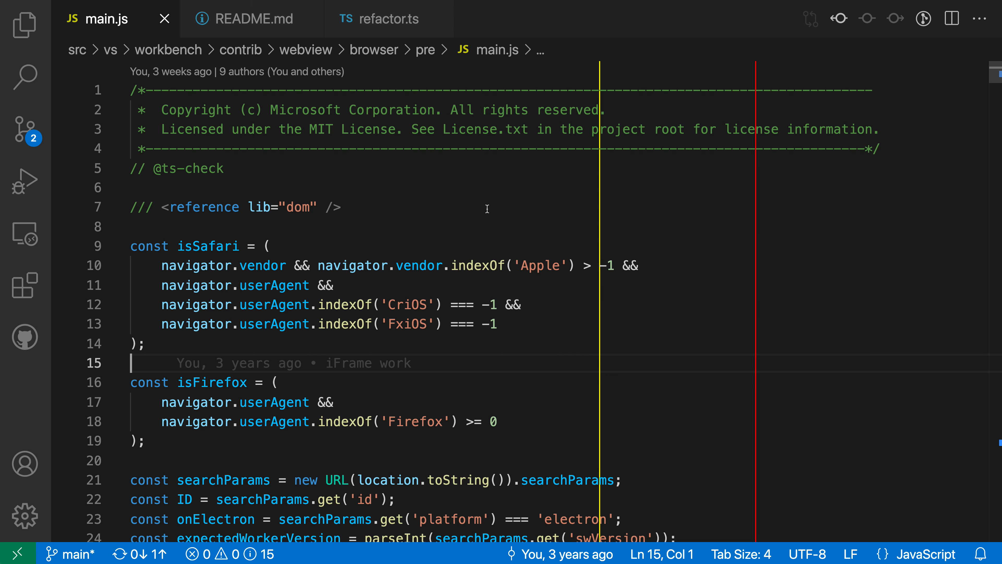
# Step: Compare README.md and the ruler-less refactor.ts with main.js by flipping between their editors
pyautogui.click(252, 18)
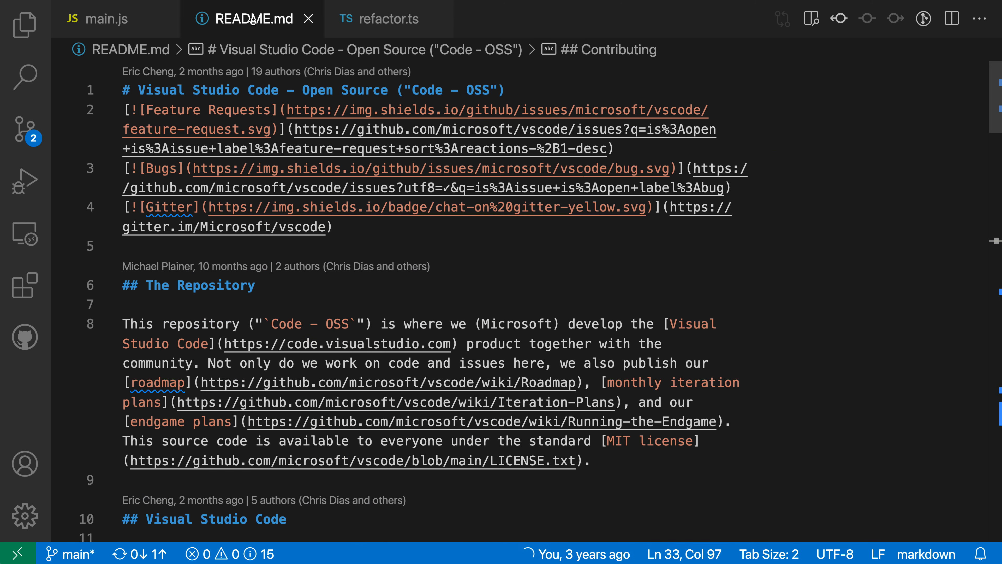
pyautogui.moveTo(410, 20)
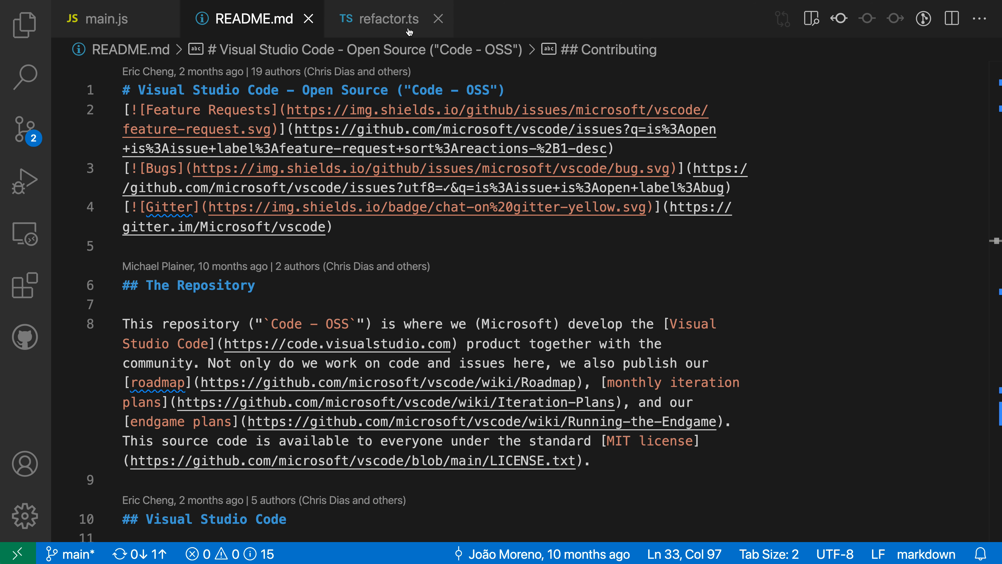
pyautogui.click(386, 19)
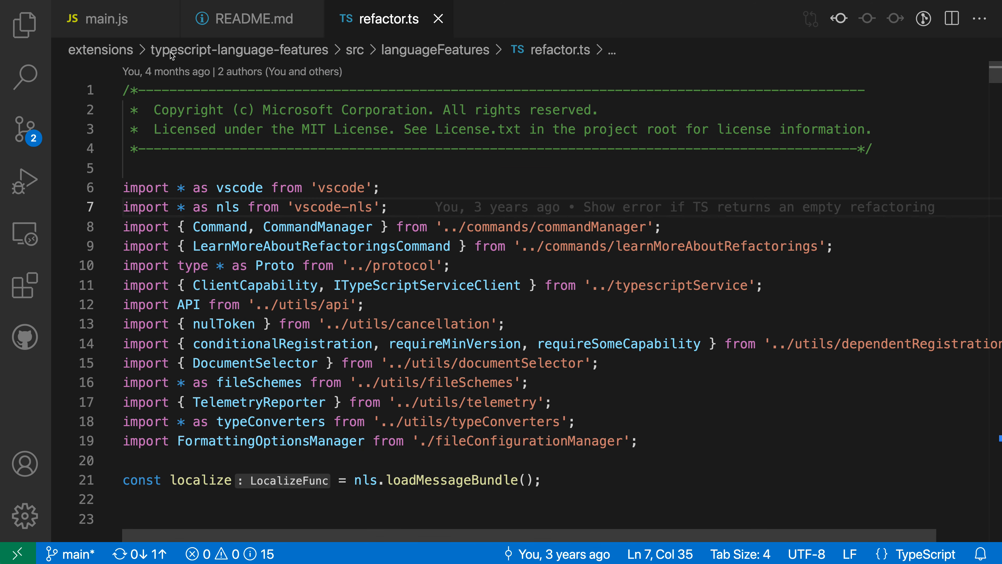
pyautogui.click(97, 19)
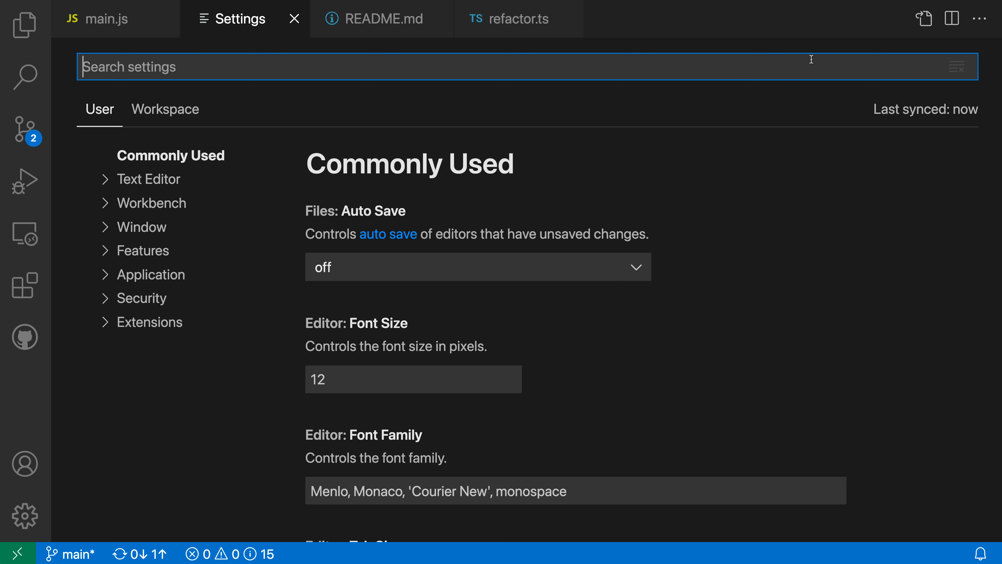
pyautogui.moveTo(923, 18)
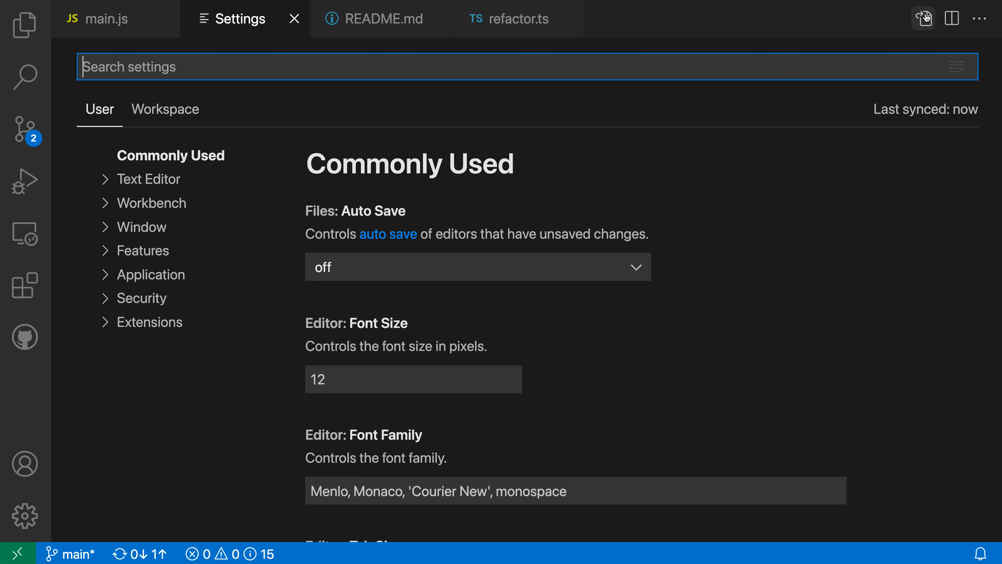
pyautogui.moveTo(923, 17)
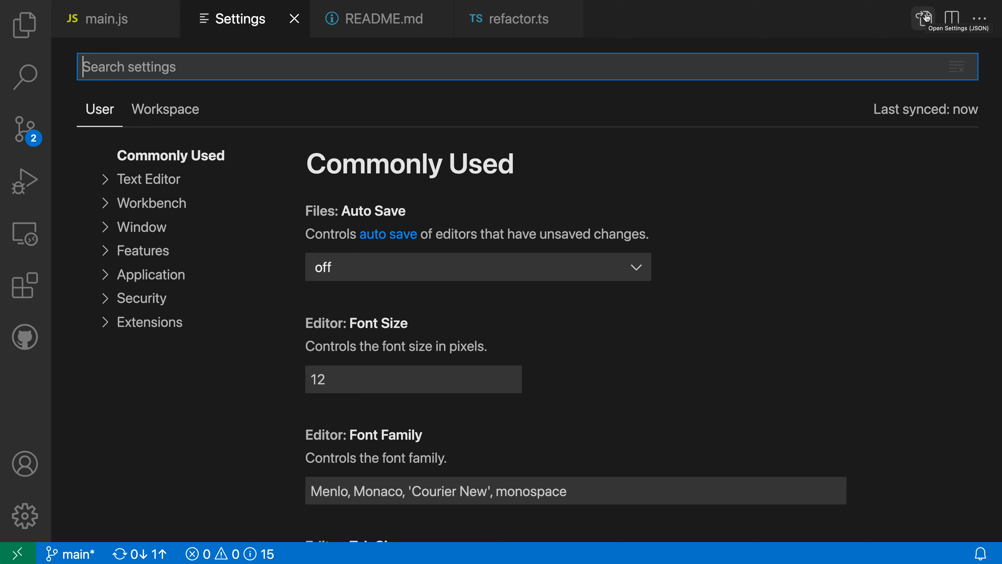
# Step: Switch the Settings view to the raw settings.json showing the JavaScript ruler block
pyautogui.click(922, 18)
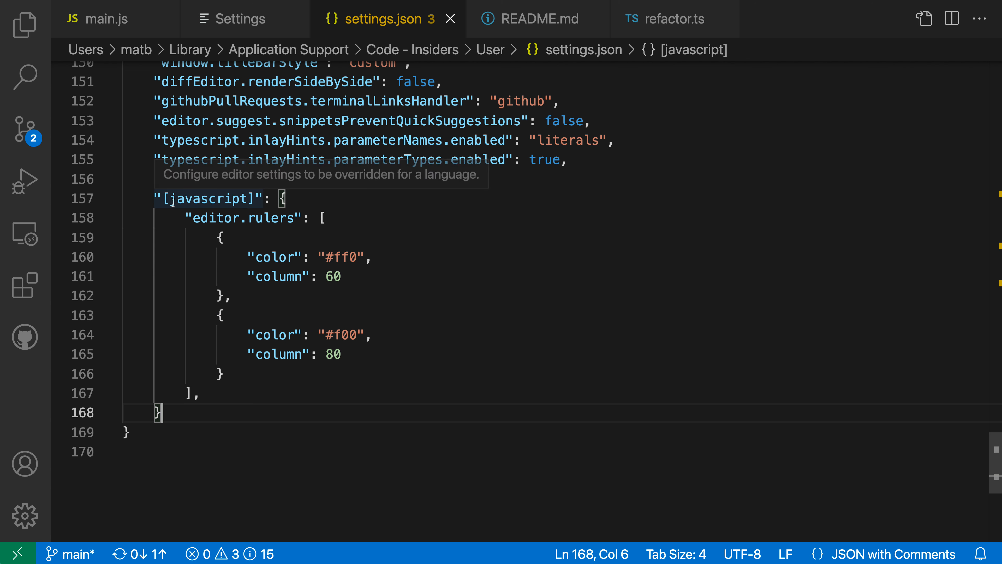
pyautogui.moveTo(305, 221)
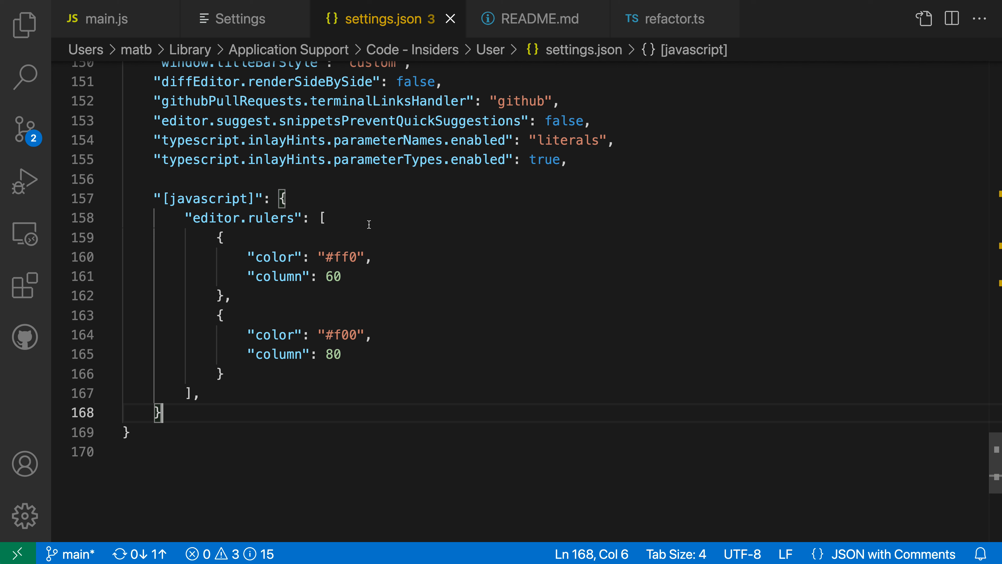
pyautogui.moveTo(193, 211)
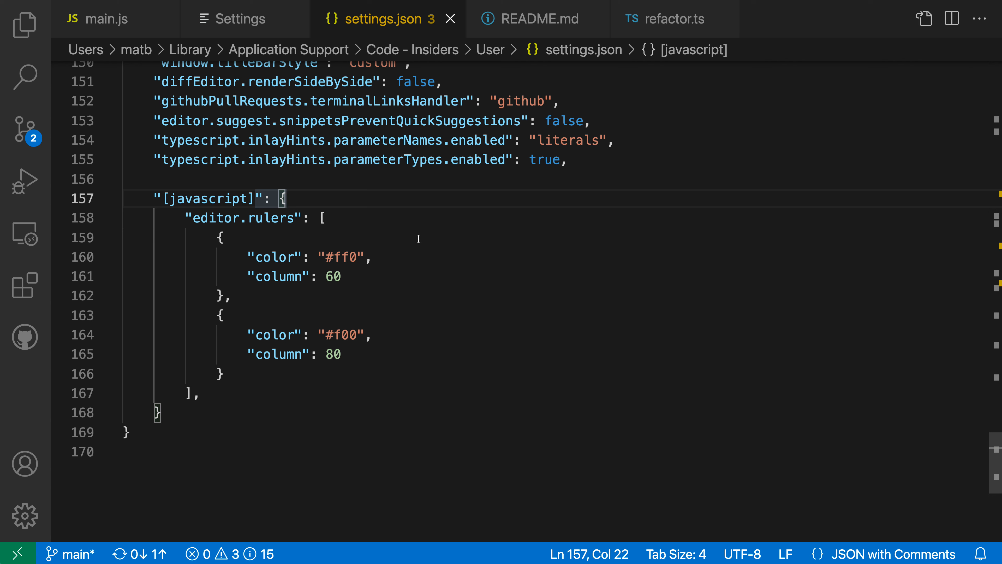
pyautogui.moveTo(406, 219)
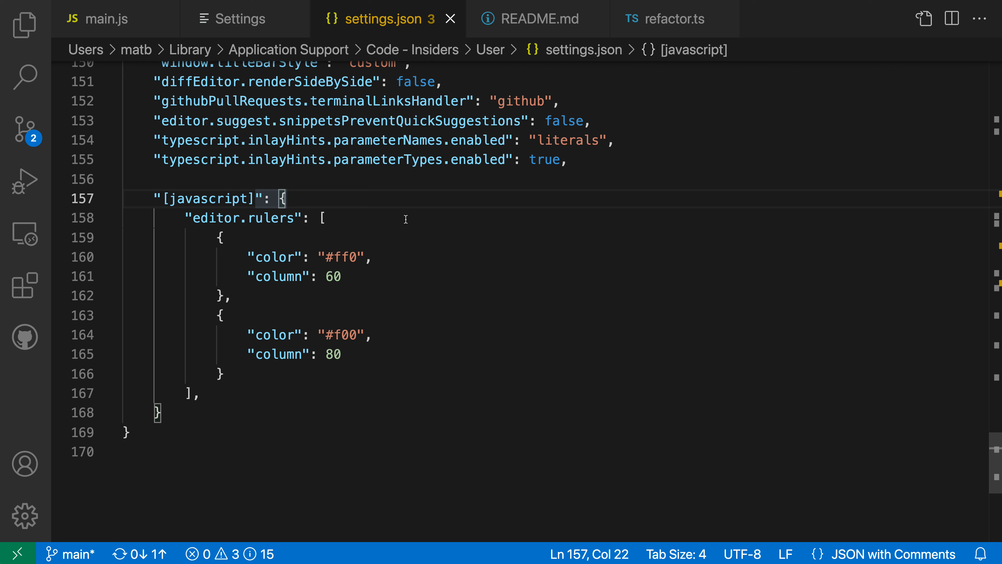
pyautogui.moveTo(278, 227)
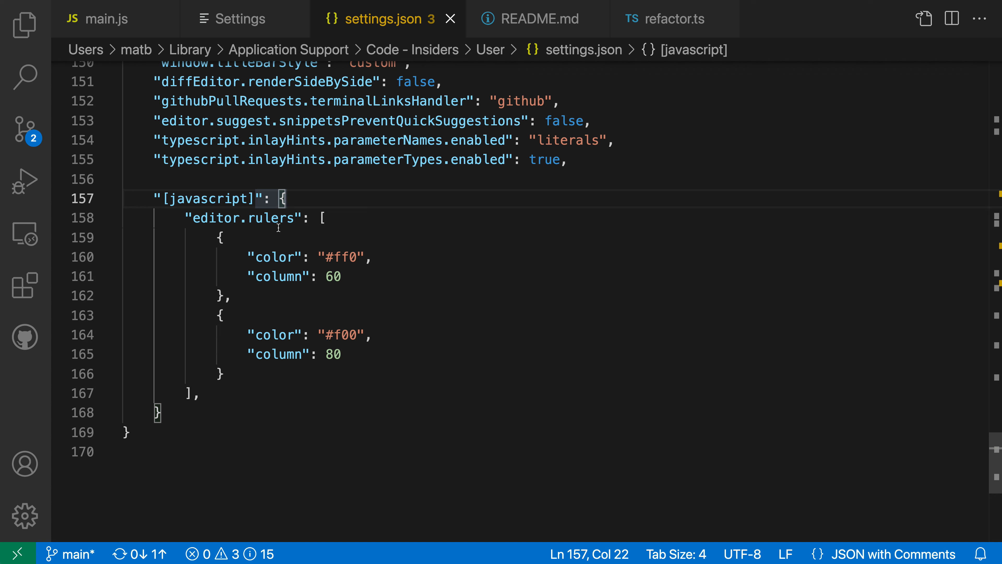
pyautogui.moveTo(412, 231)
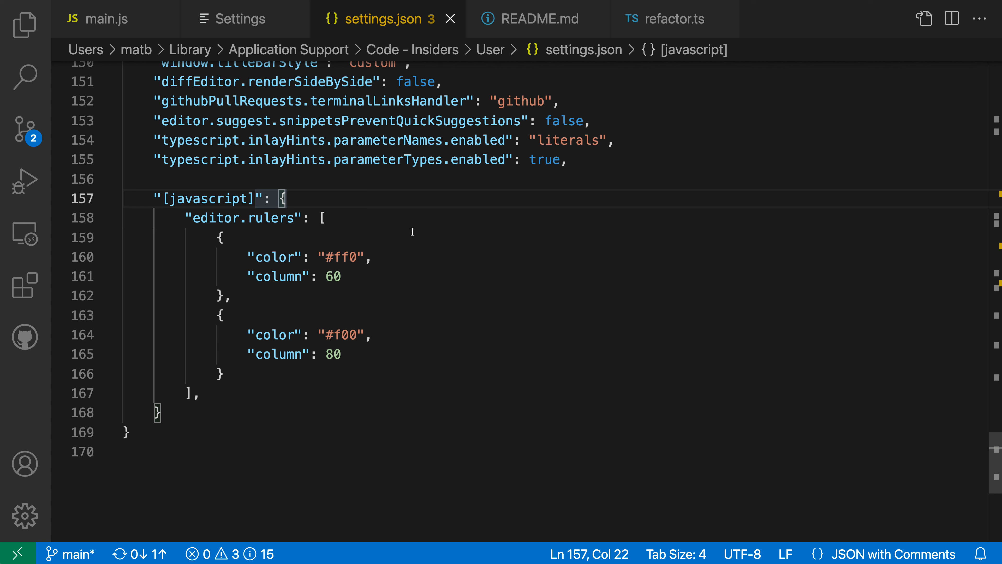
pyautogui.moveTo(239, 208)
pyautogui.write('[')
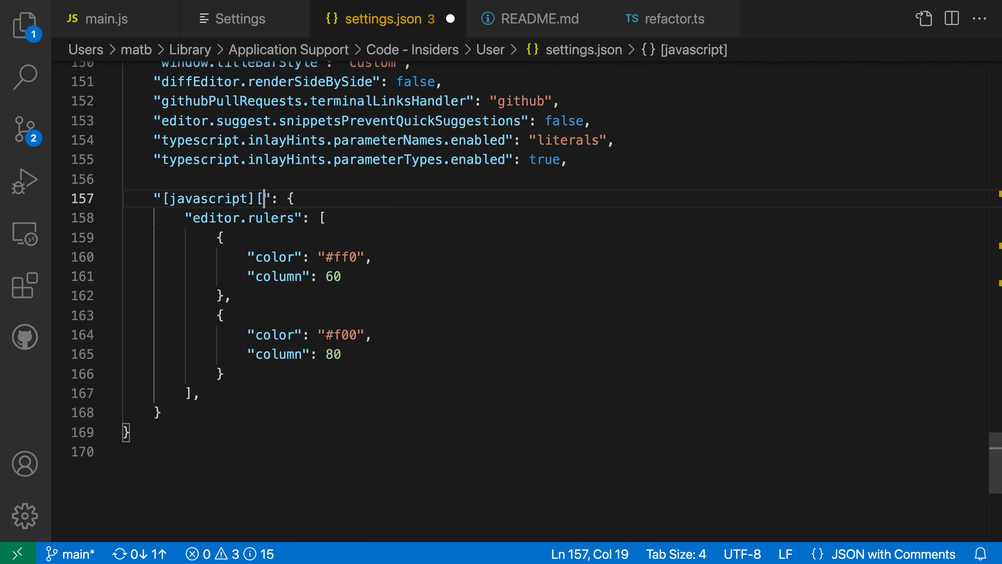
# Step: Extend the language key to "[javascript][typescript]" so the 60/80 rulers cover TypeScript
pyautogui.write('typescript]')
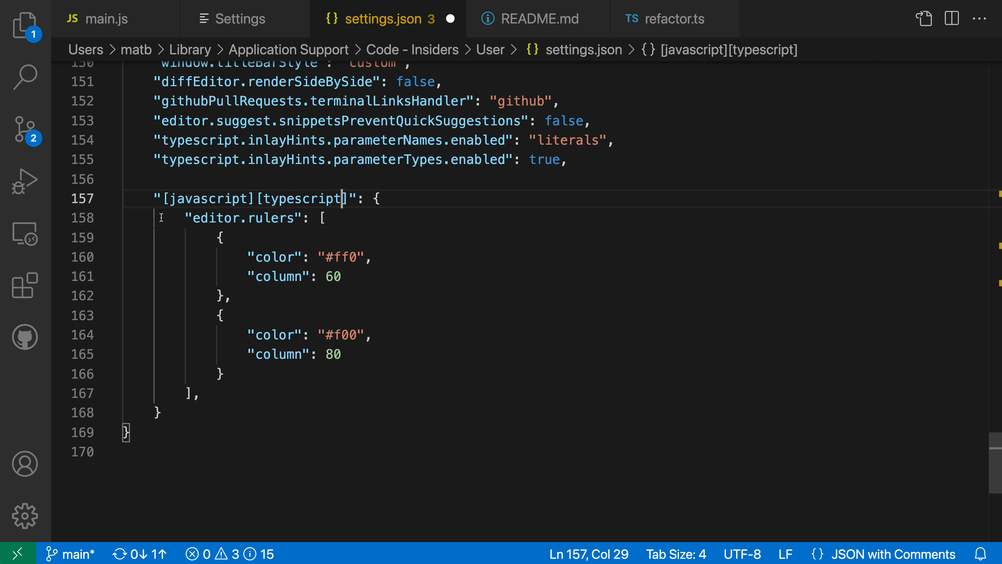
pyautogui.moveTo(480, 254)
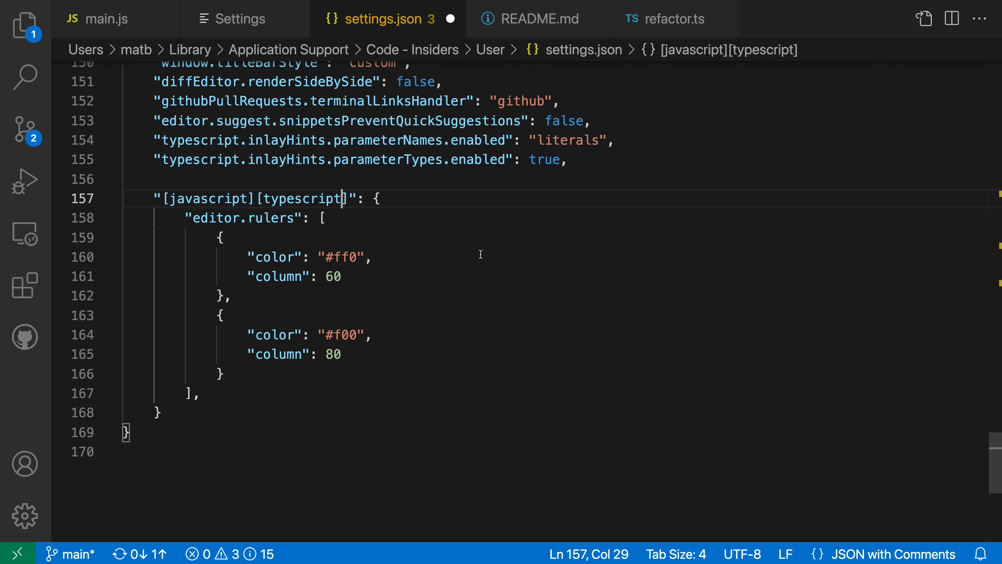
# Step: Verify refactor.ts now shows the yellow and red rulers like main.js, then return to settings.json
pyautogui.click(102, 19)
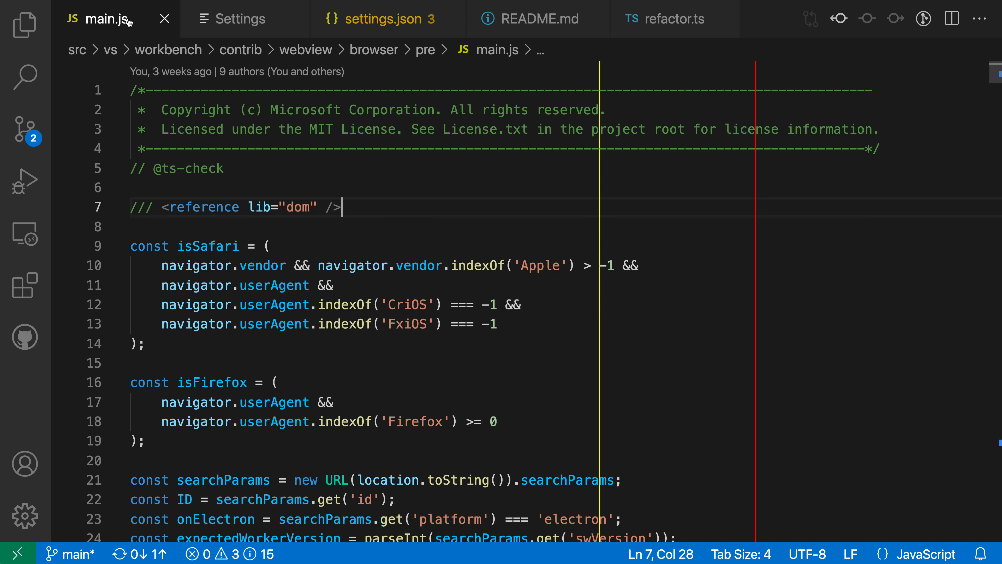
pyautogui.moveTo(607, 195)
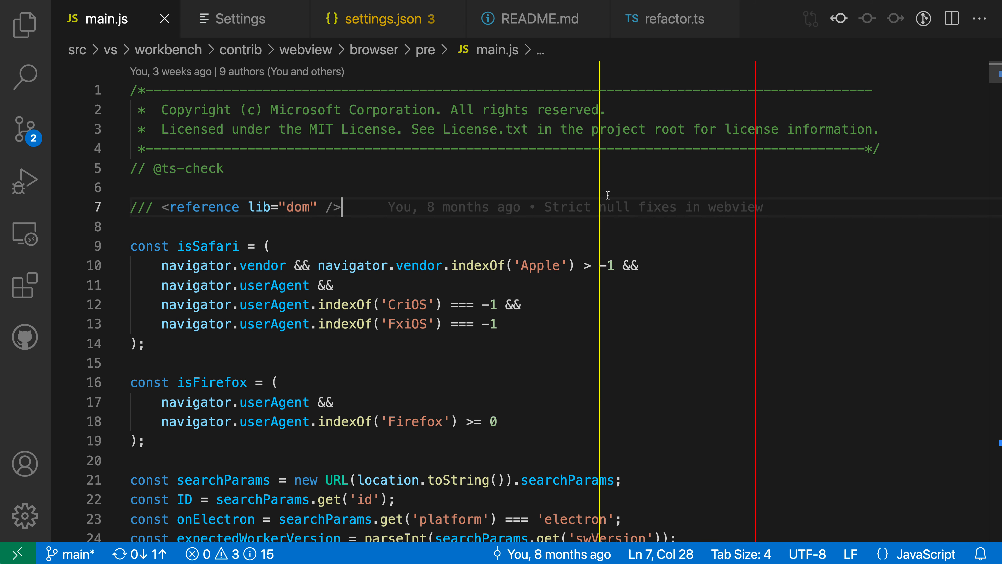
pyautogui.moveTo(680, 28)
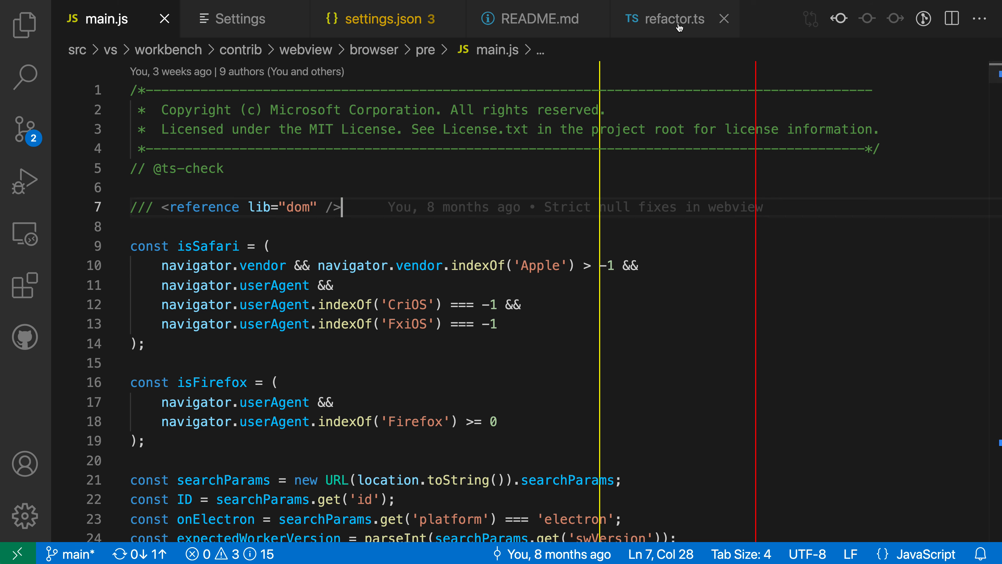
pyautogui.click(664, 19)
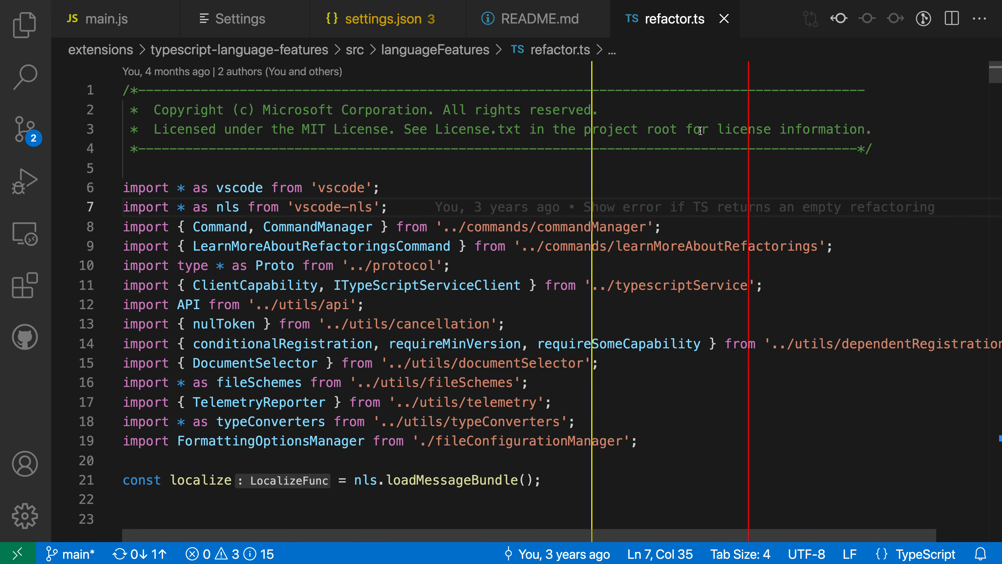
pyautogui.click(538, 19)
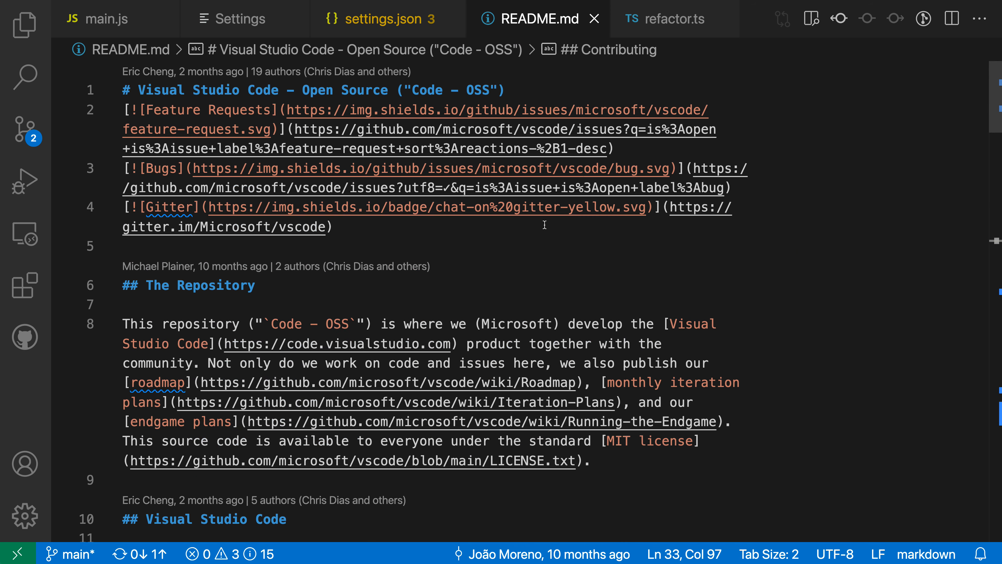
pyautogui.click(96, 19)
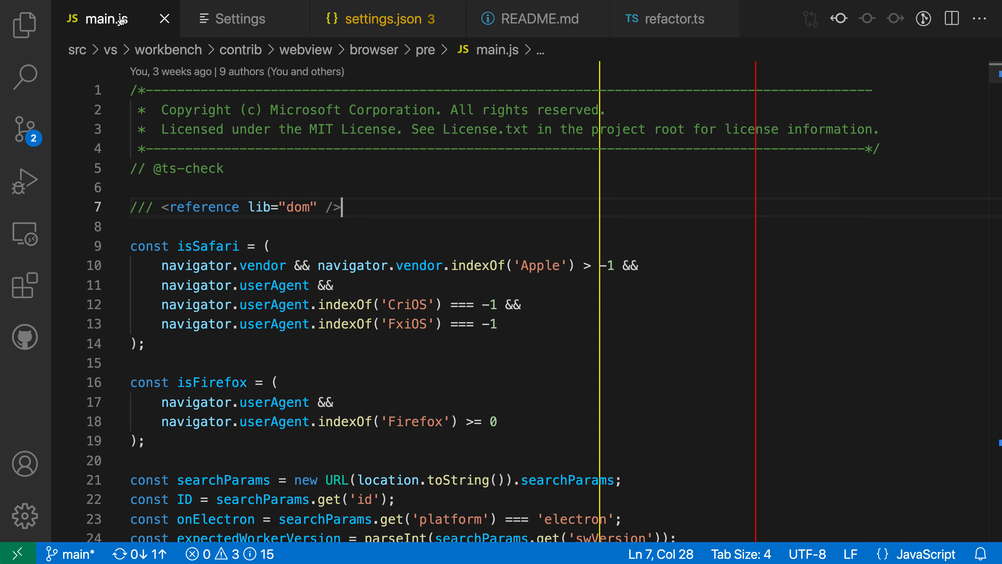
pyautogui.click(379, 19)
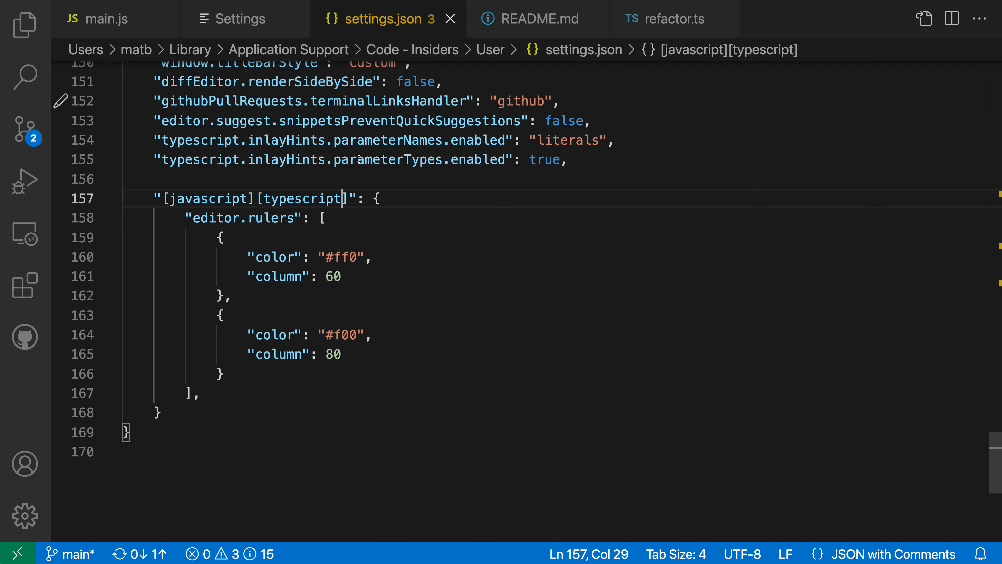
pyautogui.moveTo(260, 126)
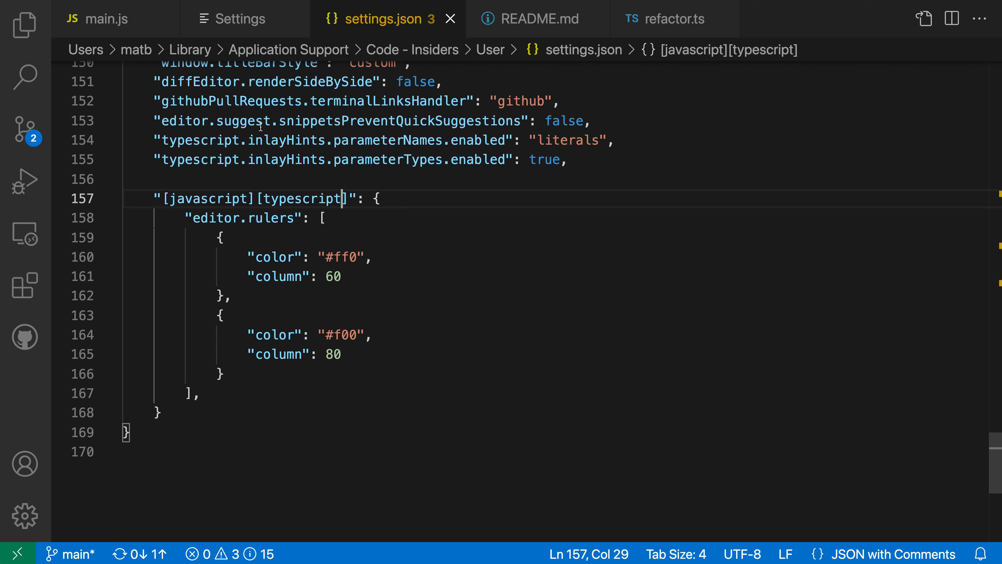
pyautogui.moveTo(121, 51)
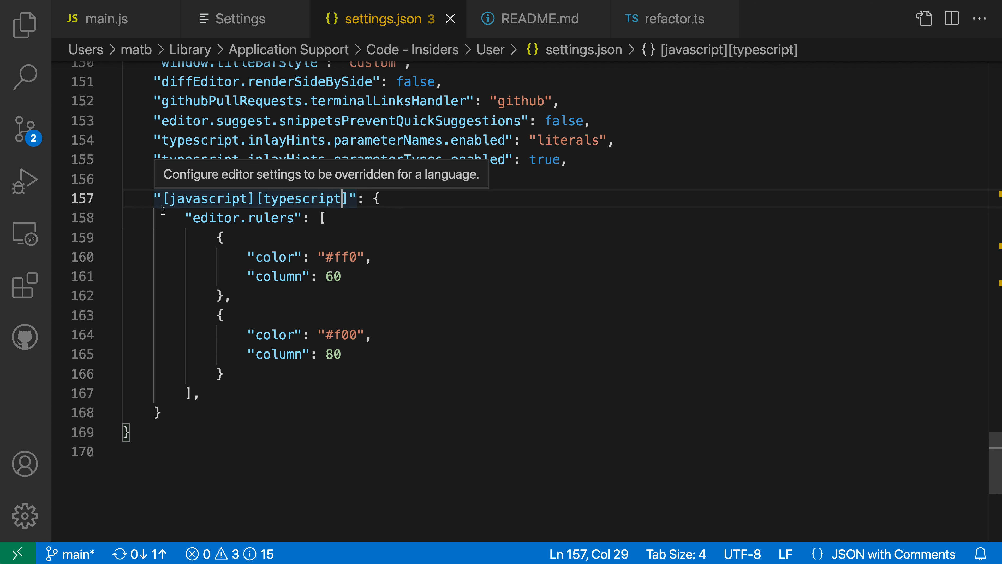
pyautogui.moveTo(189, 257)
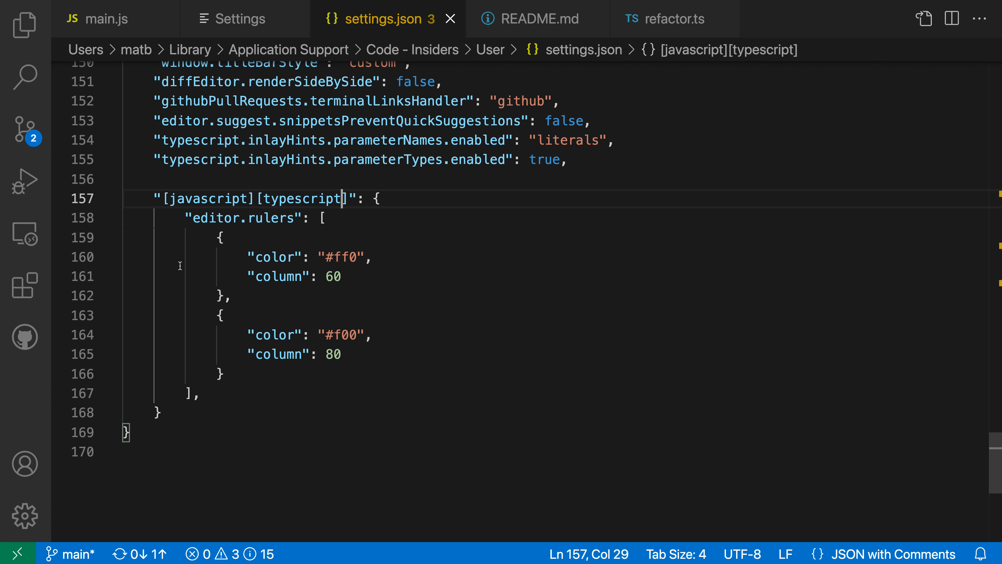
pyautogui.moveTo(188, 222)
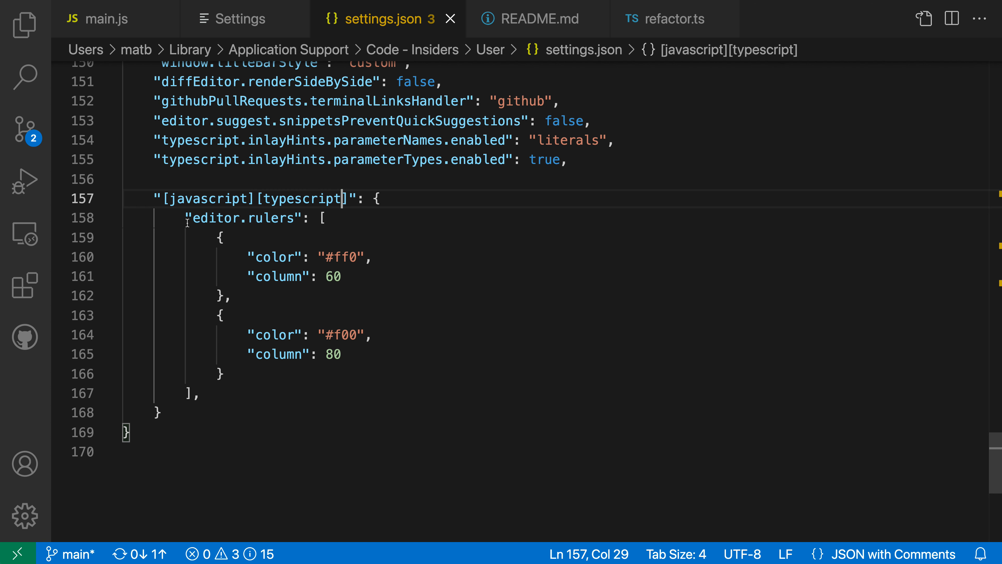
pyautogui.moveTo(269, 404)
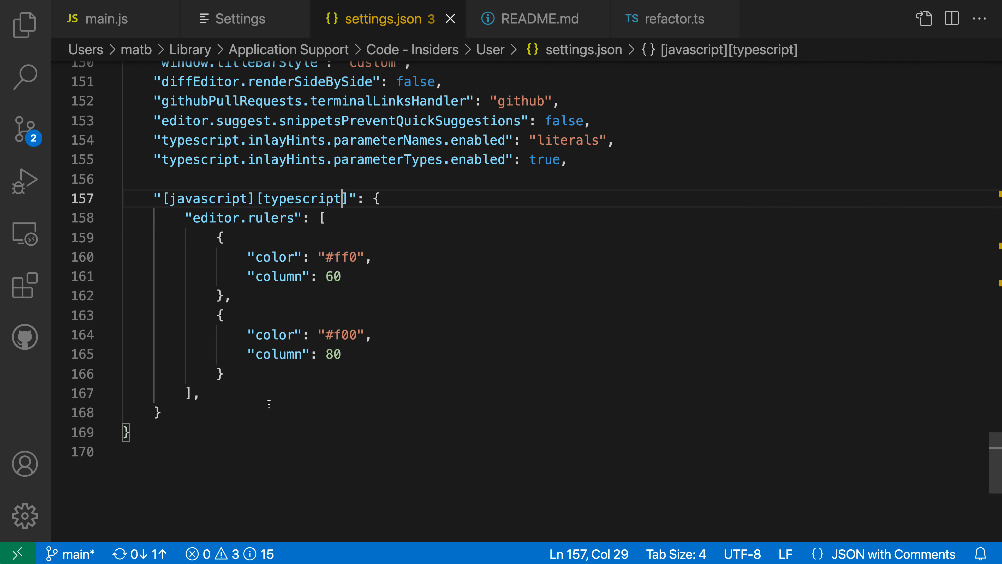